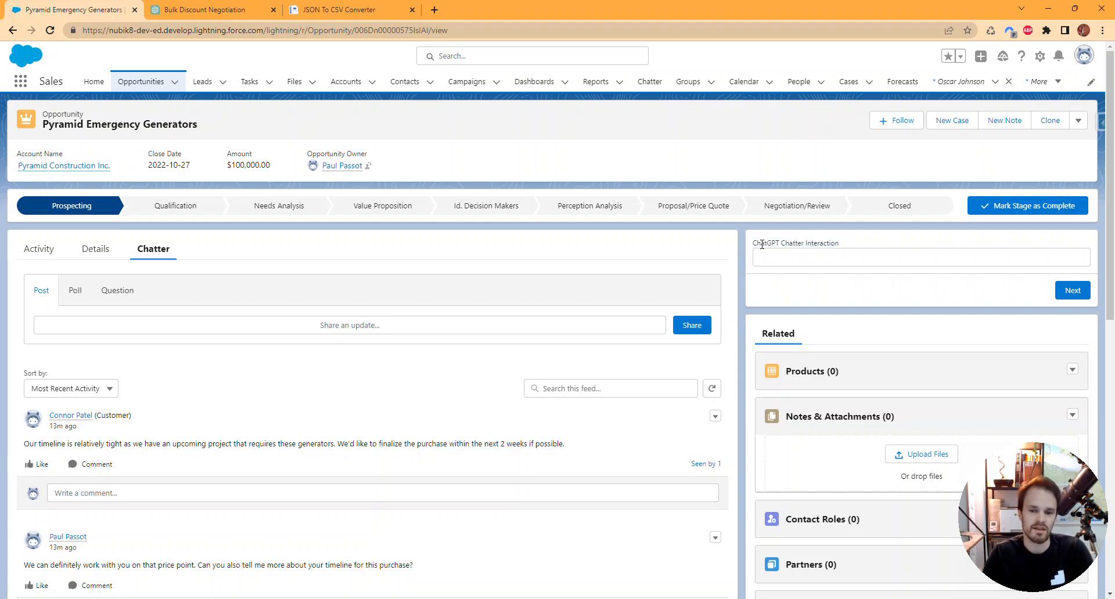
Open the Bulk Discount Negotiation ChatGPT chat and review its seven-record FeedItem JSON array.
click(920, 257)
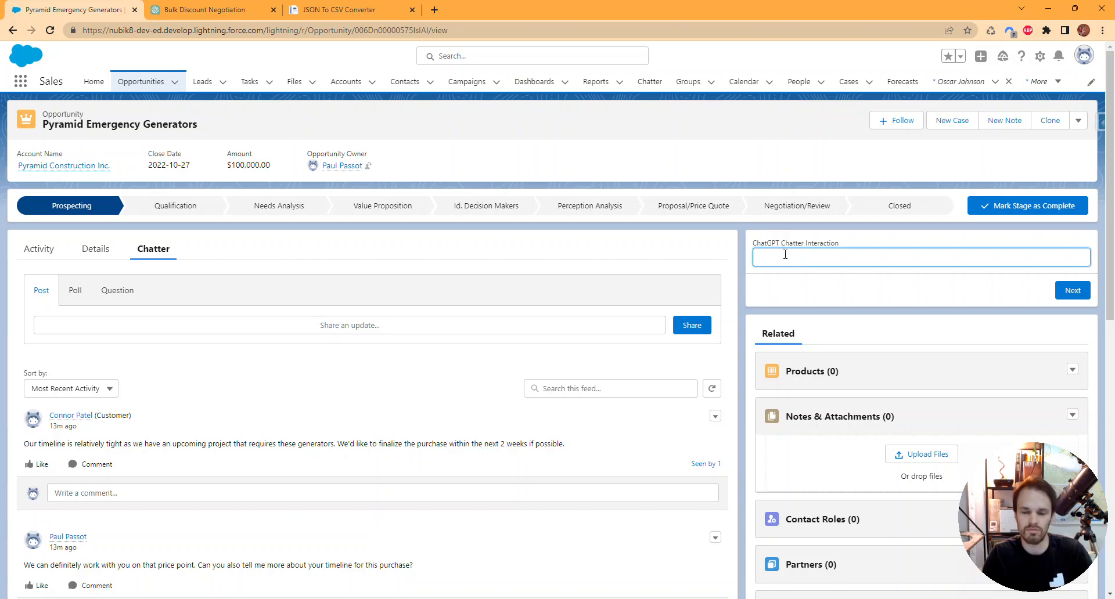
click(919, 257)
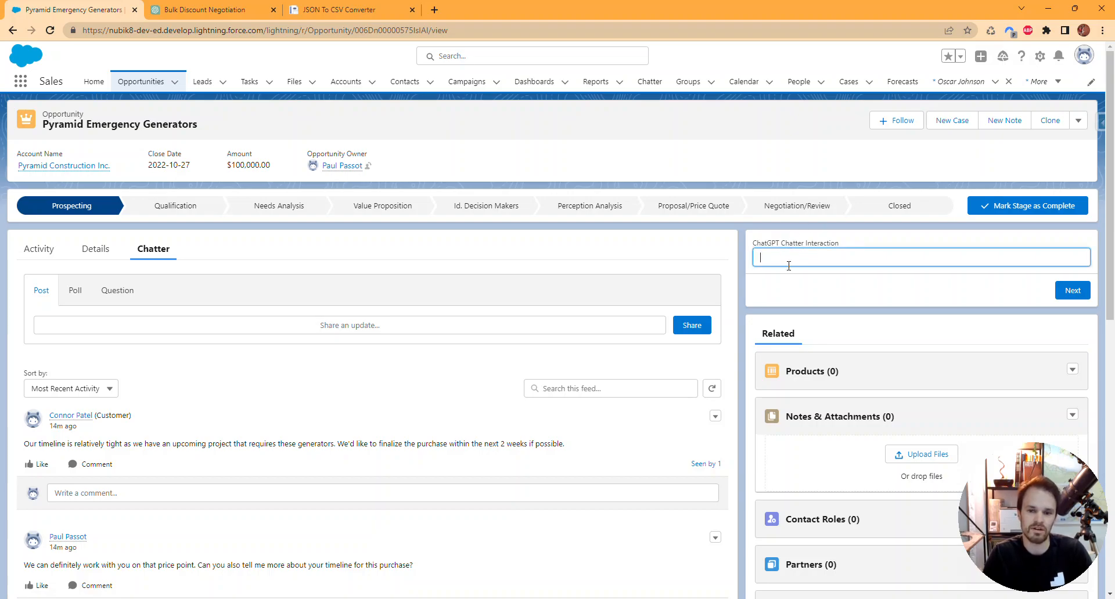
mouse_move(805, 273)
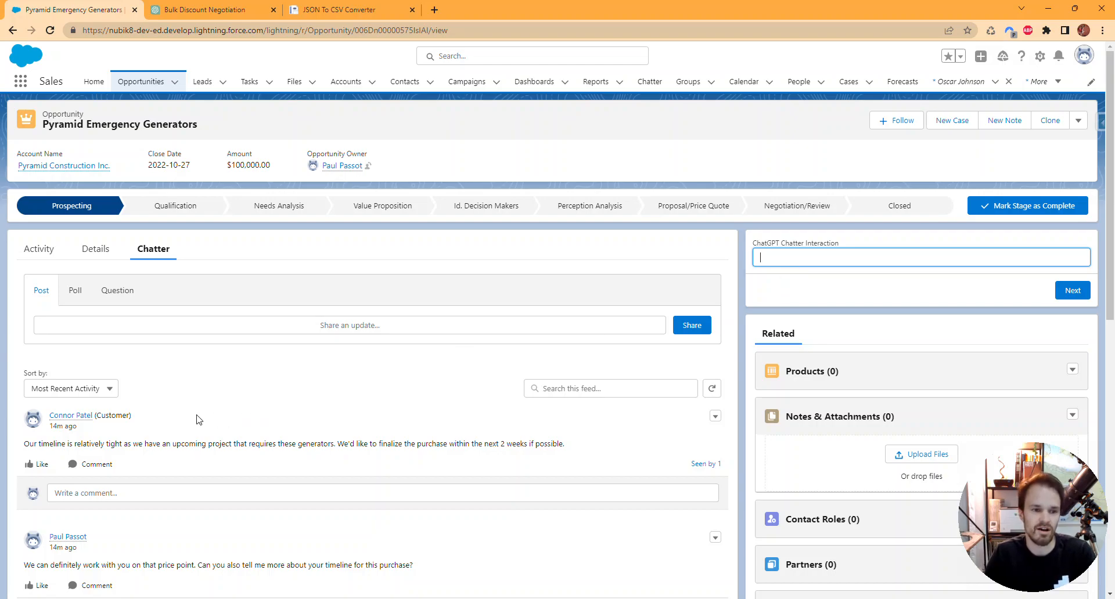
mouse_move(440, 254)
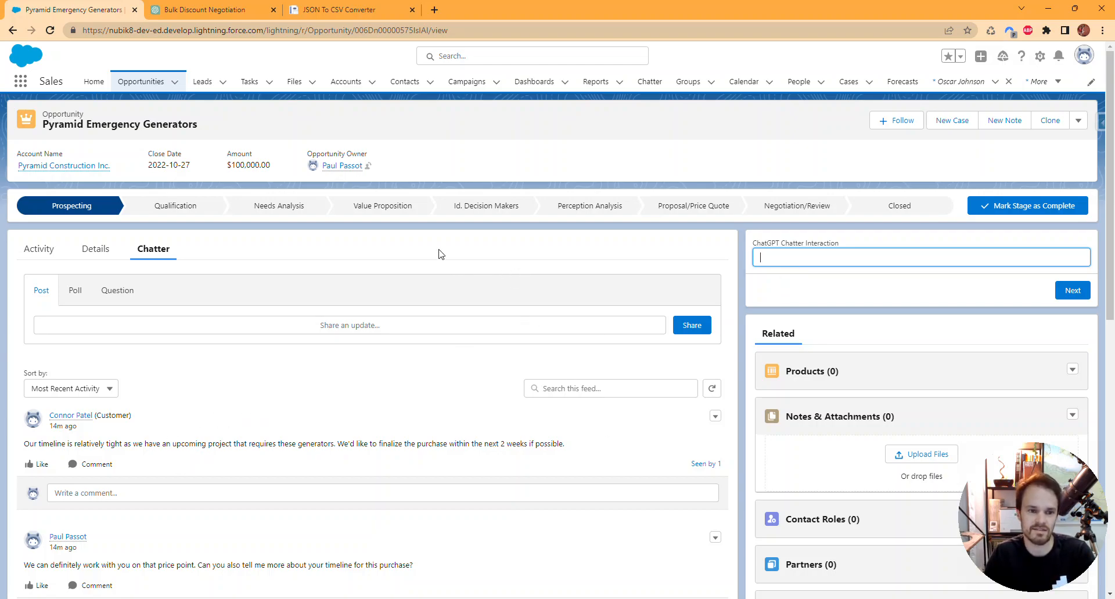
mouse_move(279, 263)
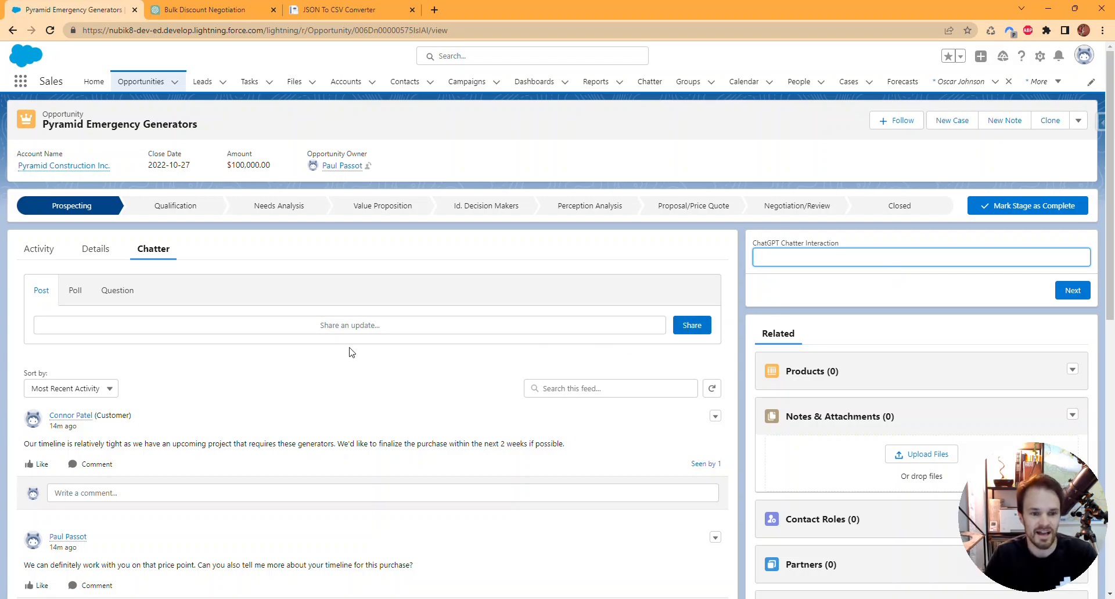
scroll(down, 3)
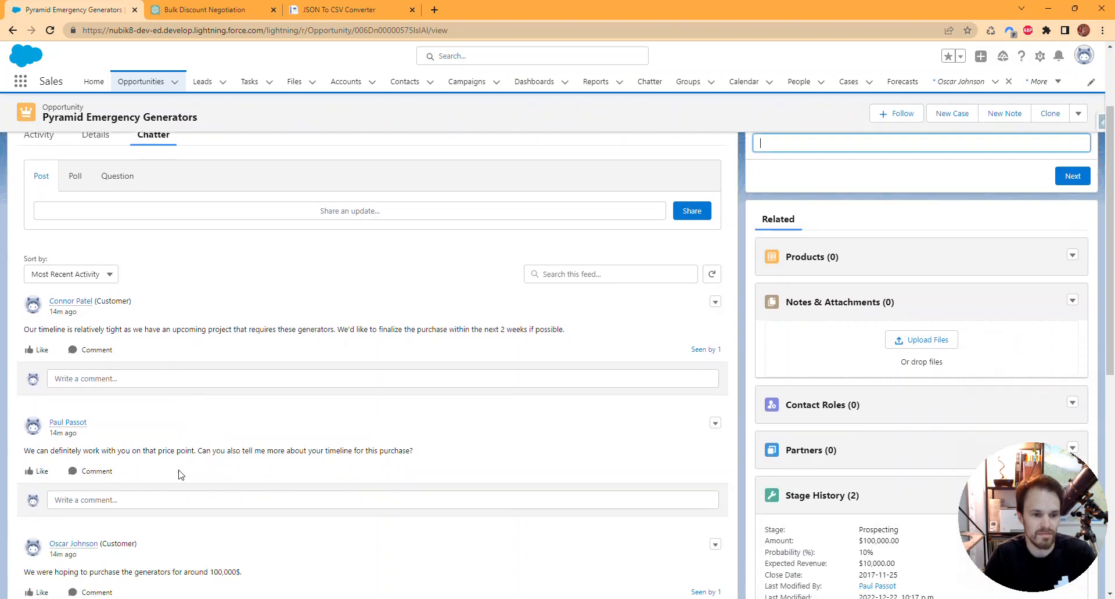
click(206, 9)
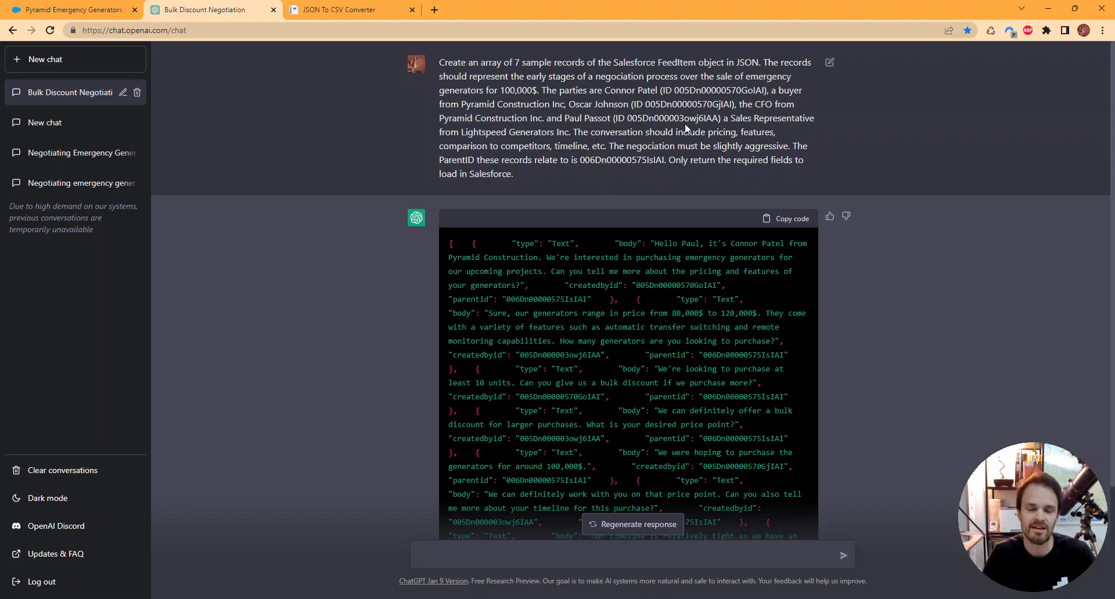
mouse_move(660, 96)
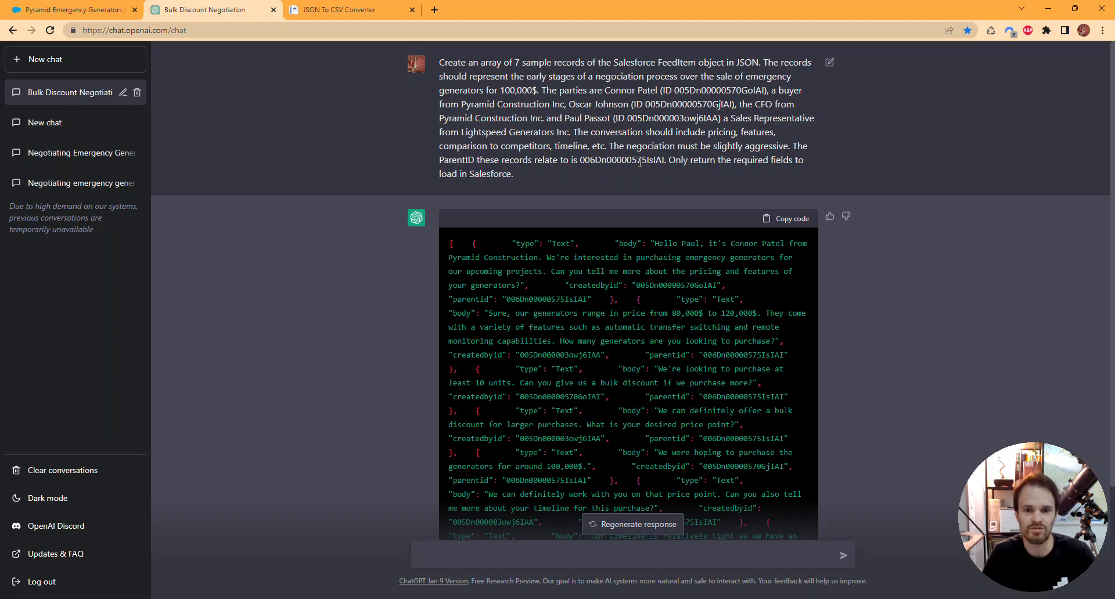
scroll(down, 3)
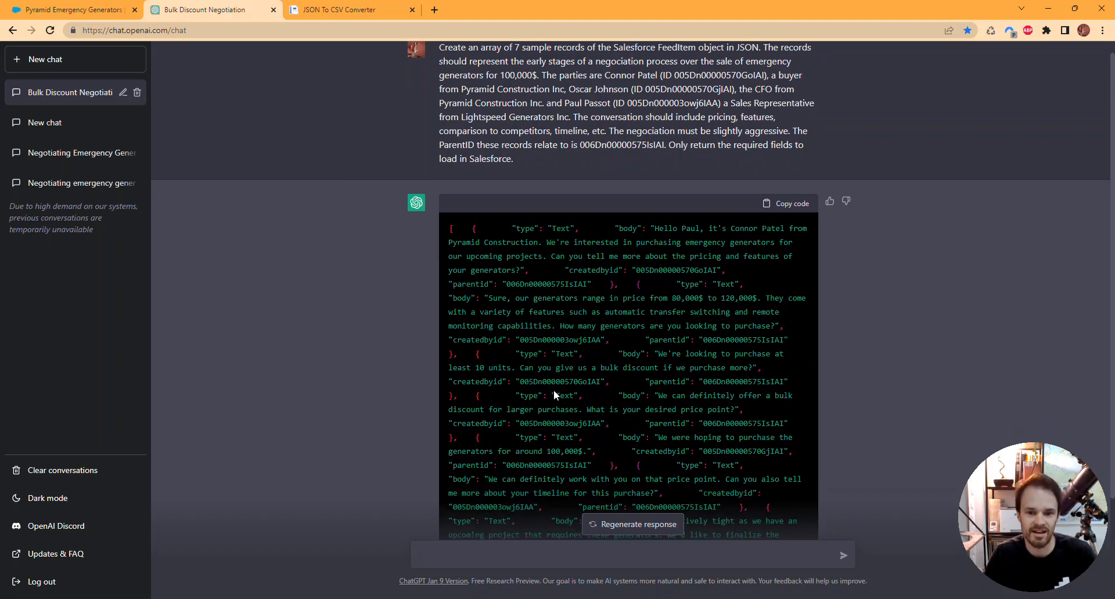
scroll(down, 3)
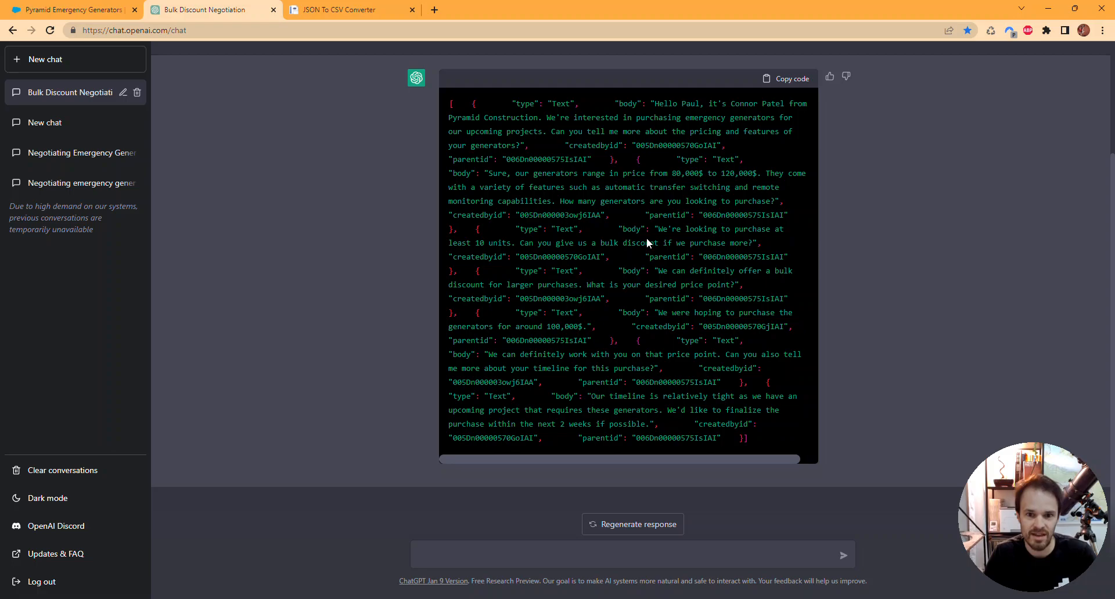
Show the JSON To CSV Converter with the pasted records and its 7-row CSV result.
click(348, 9)
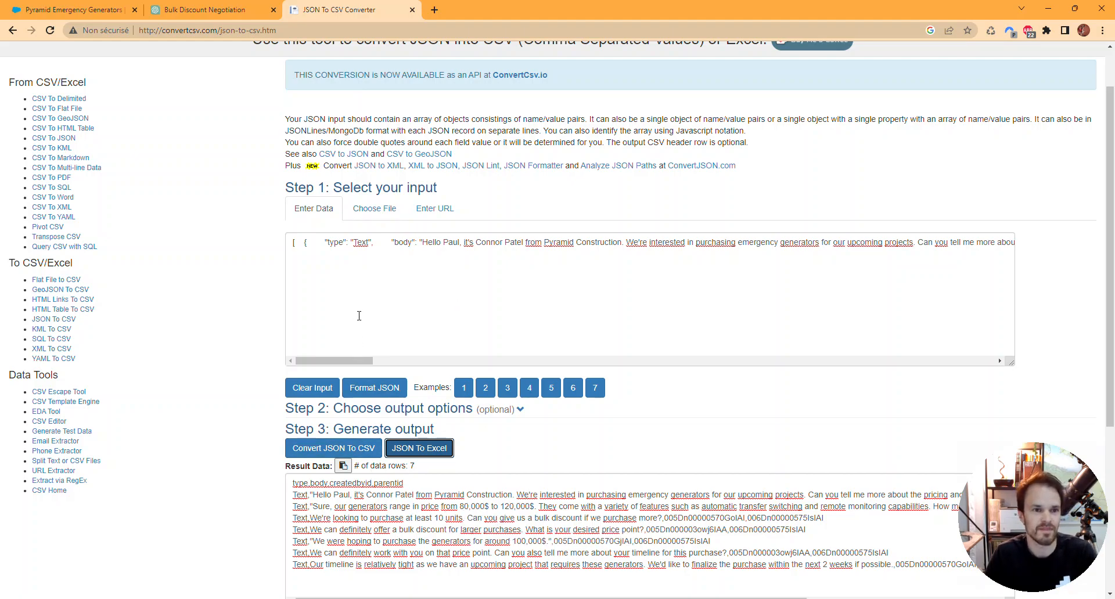
Review the imported negotiation posts in the Pyramid Emergency Generators Chatter feed.
click(71, 9)
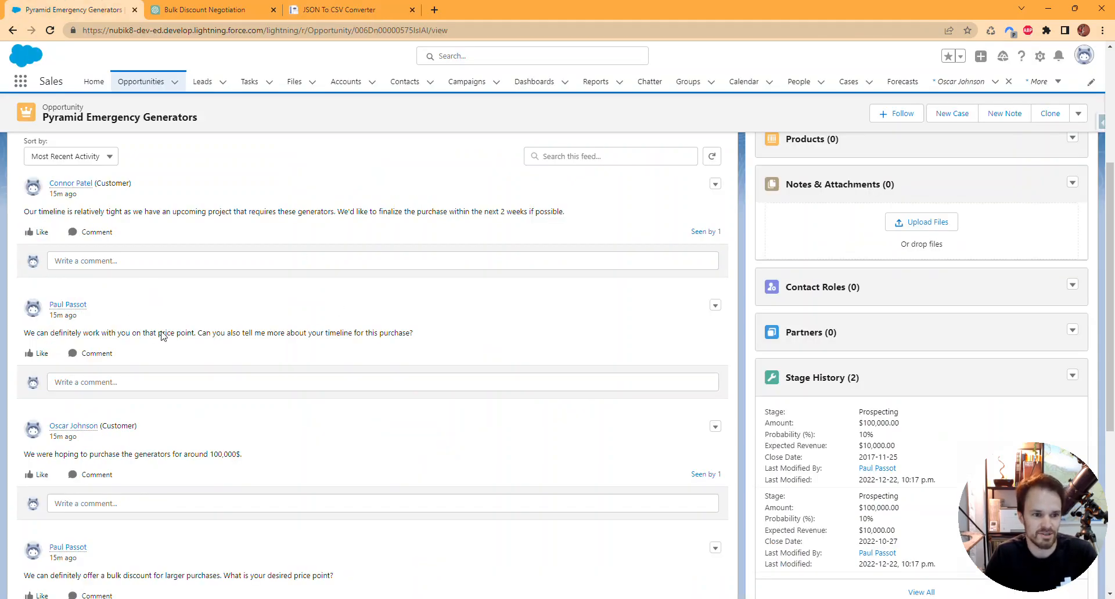
mouse_move(162, 354)
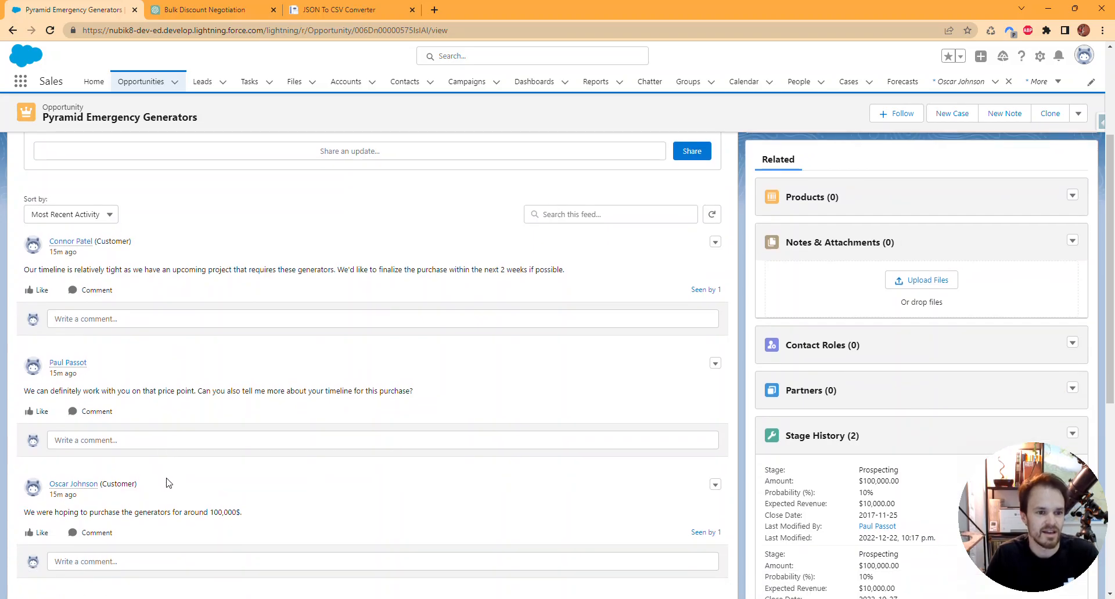
scroll(down, 3)
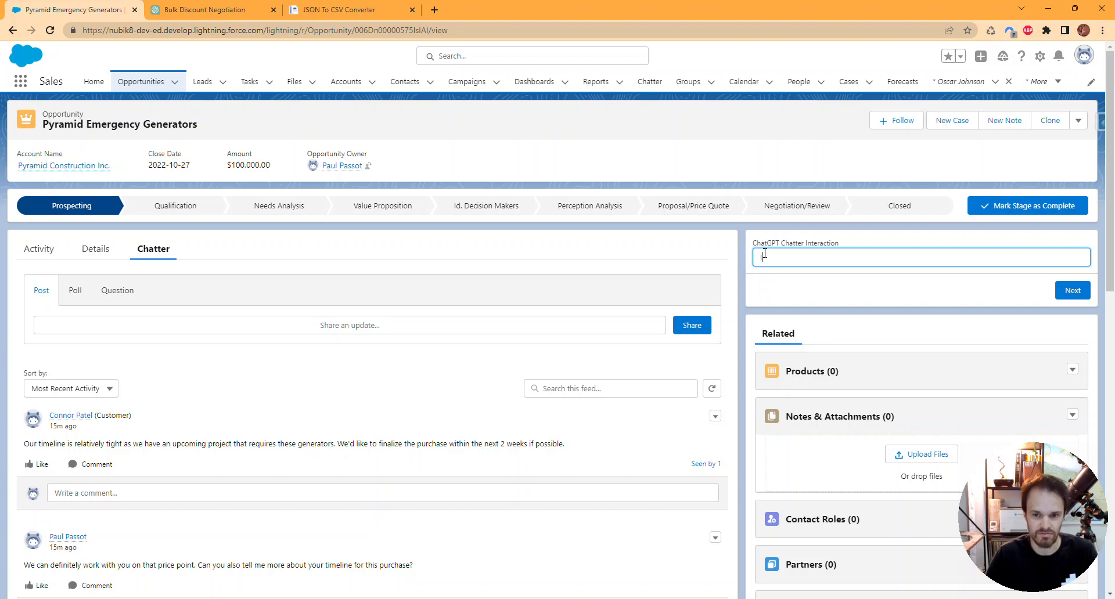
Ask ChatGPT Chatter Interaction 'Is the sale likely to happen' and get its answer.
text(Is the sale likely to happe)
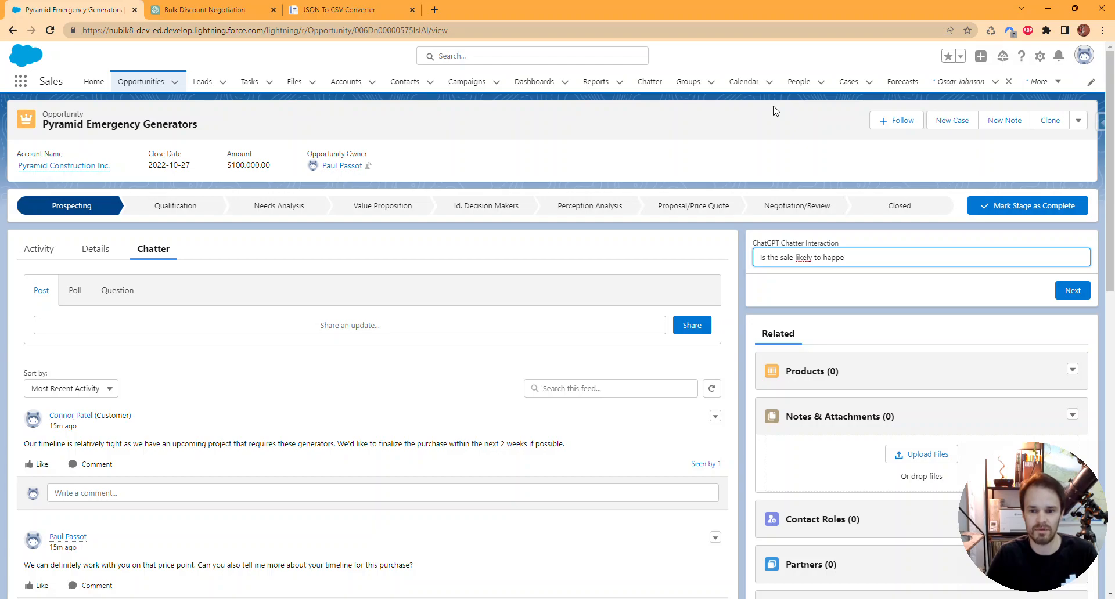
click(1072, 289)
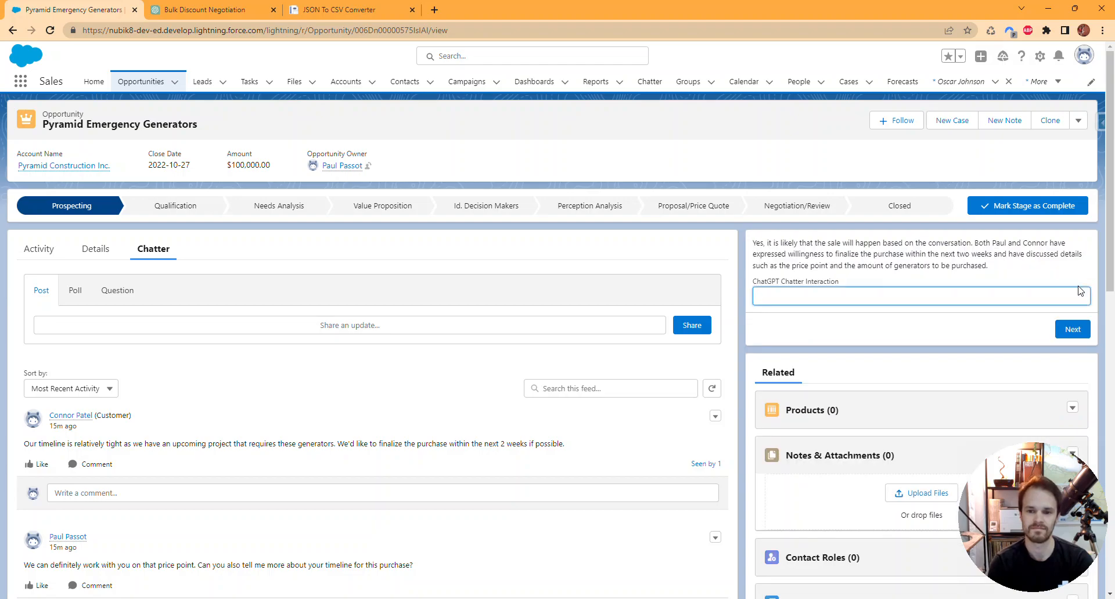
click(920, 297)
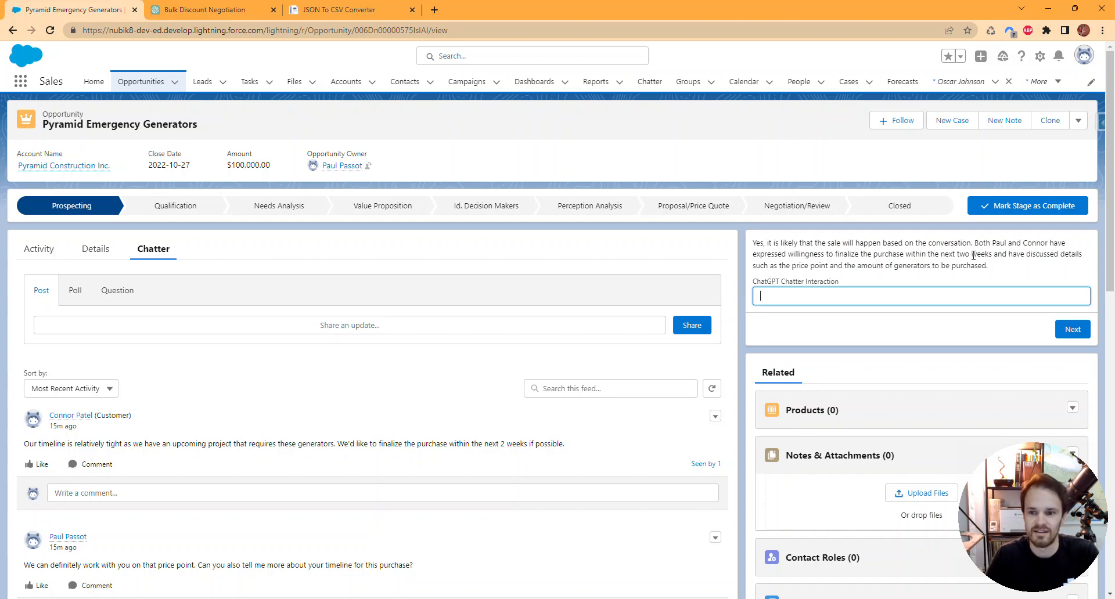
mouse_move(990, 276)
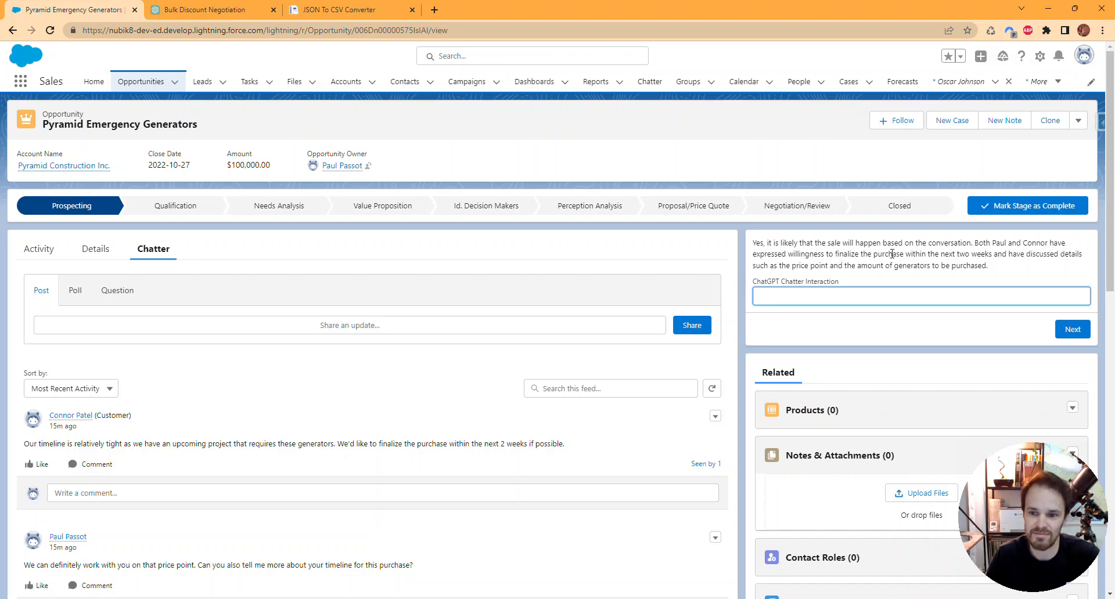
mouse_move(975, 253)
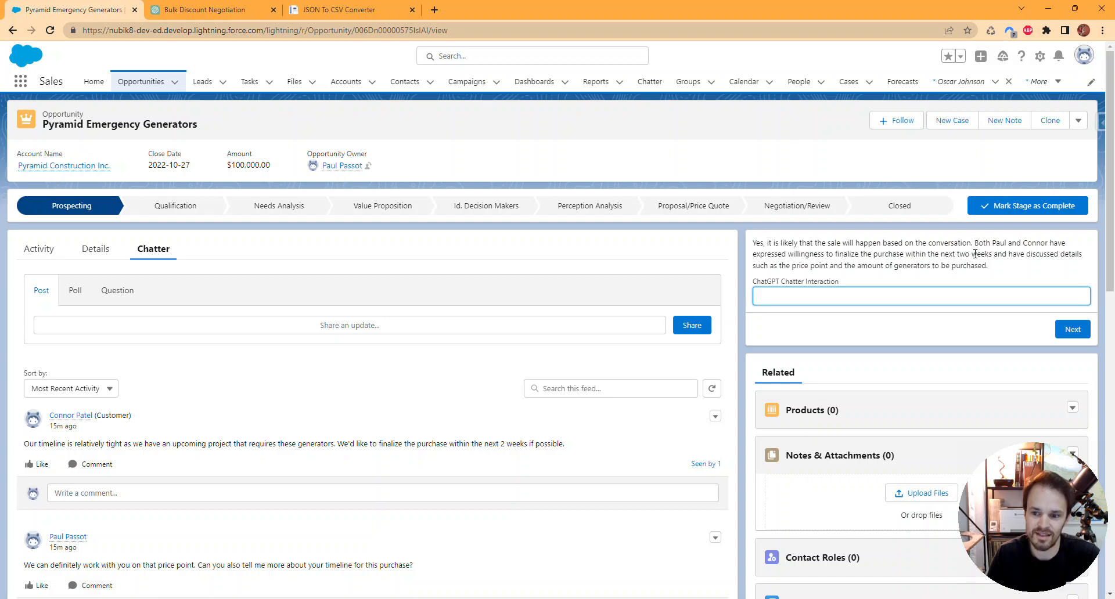
mouse_move(735, 278)
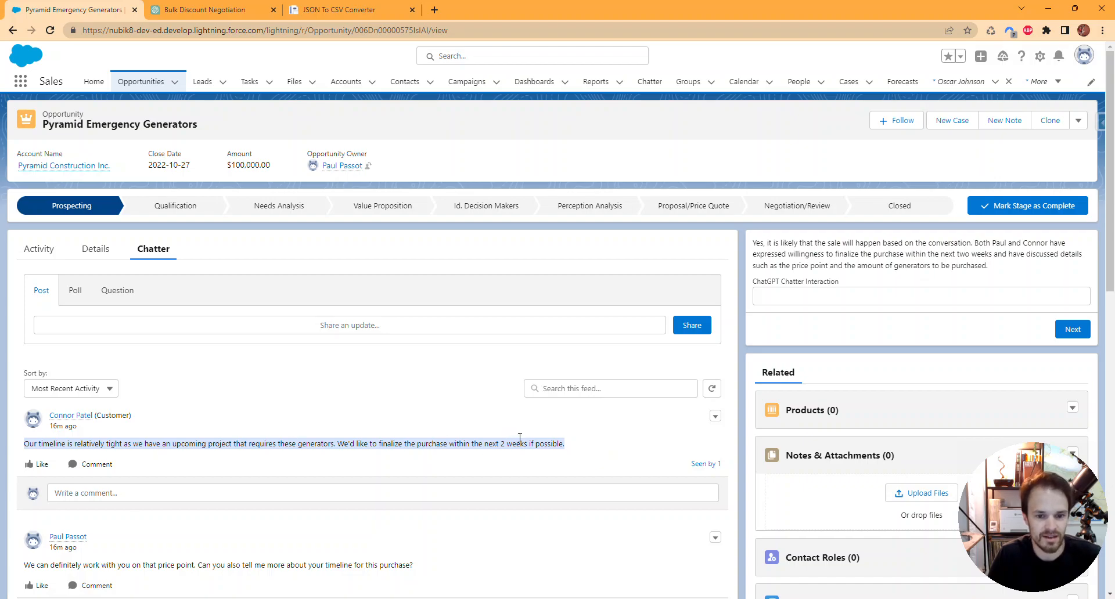
Ask ChatGPT how Paul should answer Connor regarding the timeline, and read its suggestion.
click(920, 296)
text(What should Paul answer to Connor with r)
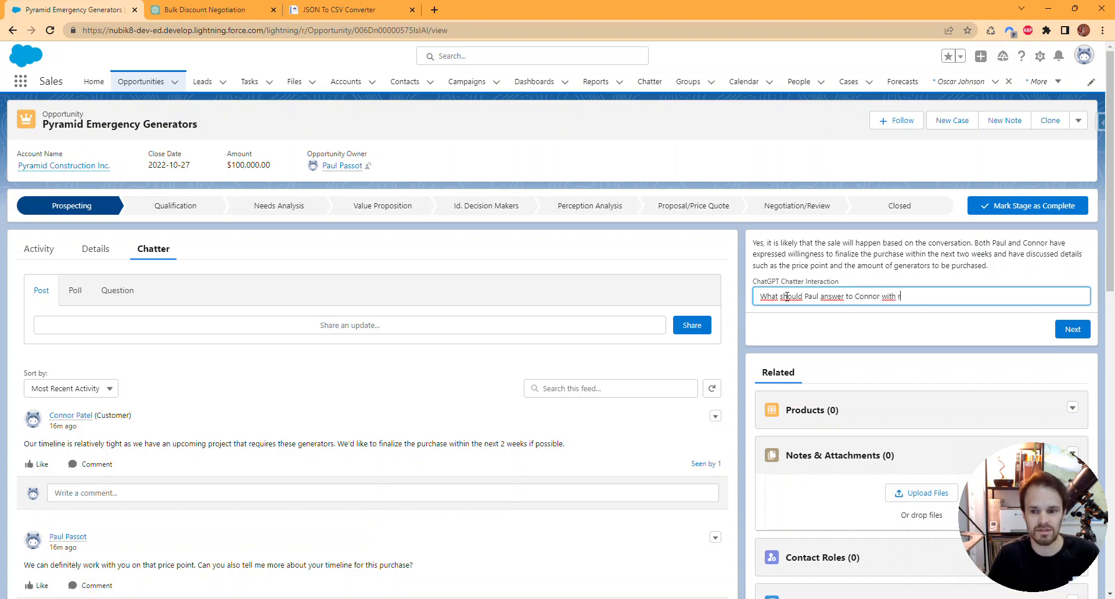
text(egards to the timeline?)
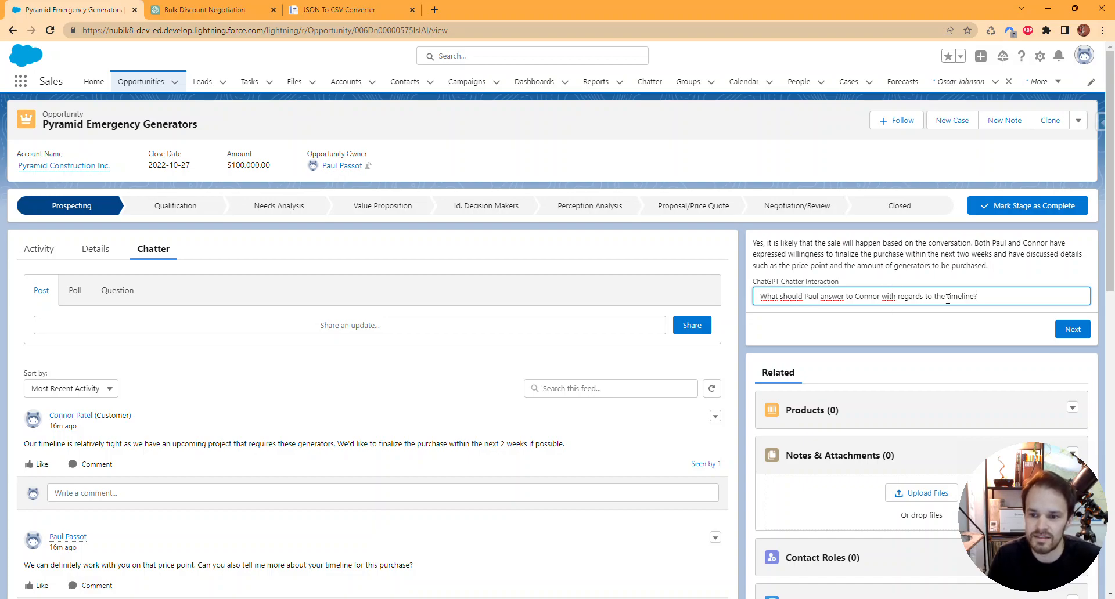
click(1071, 329)
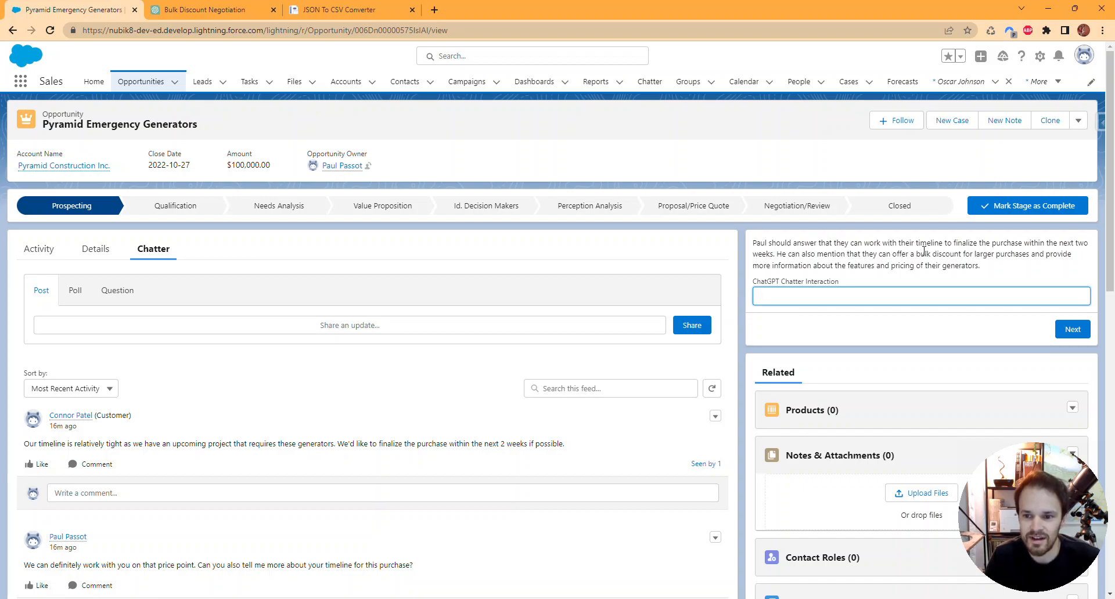
click(920, 295)
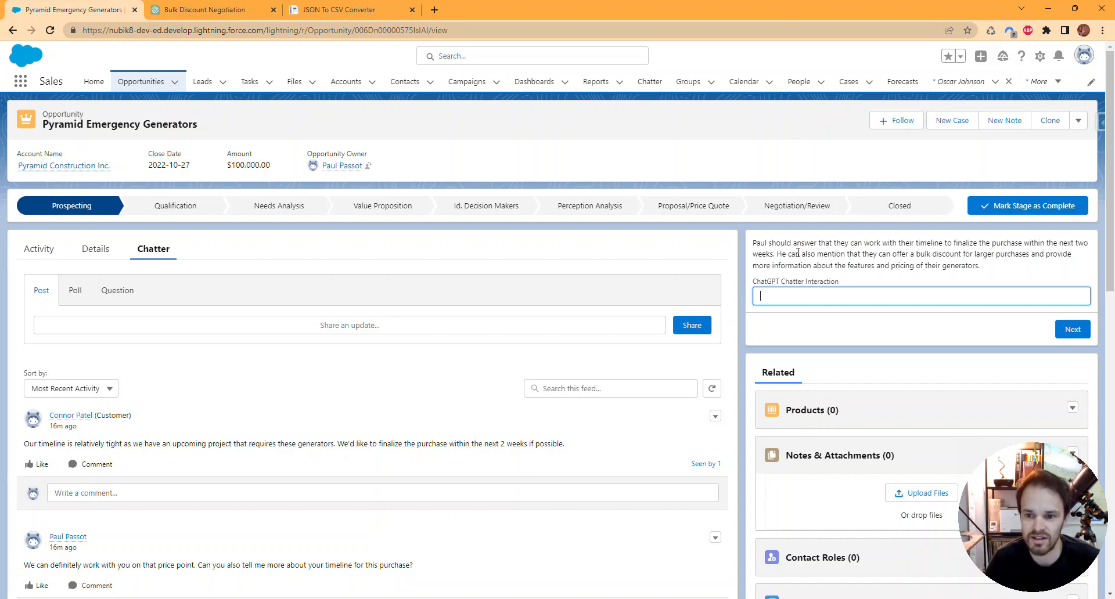
mouse_move(168, 531)
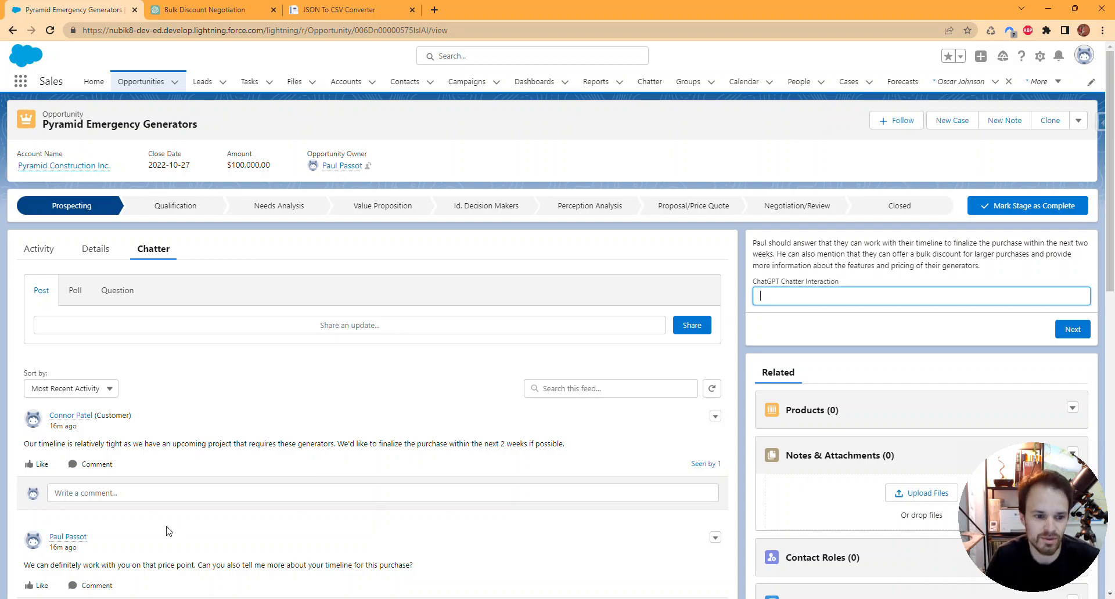
scroll(down, 3)
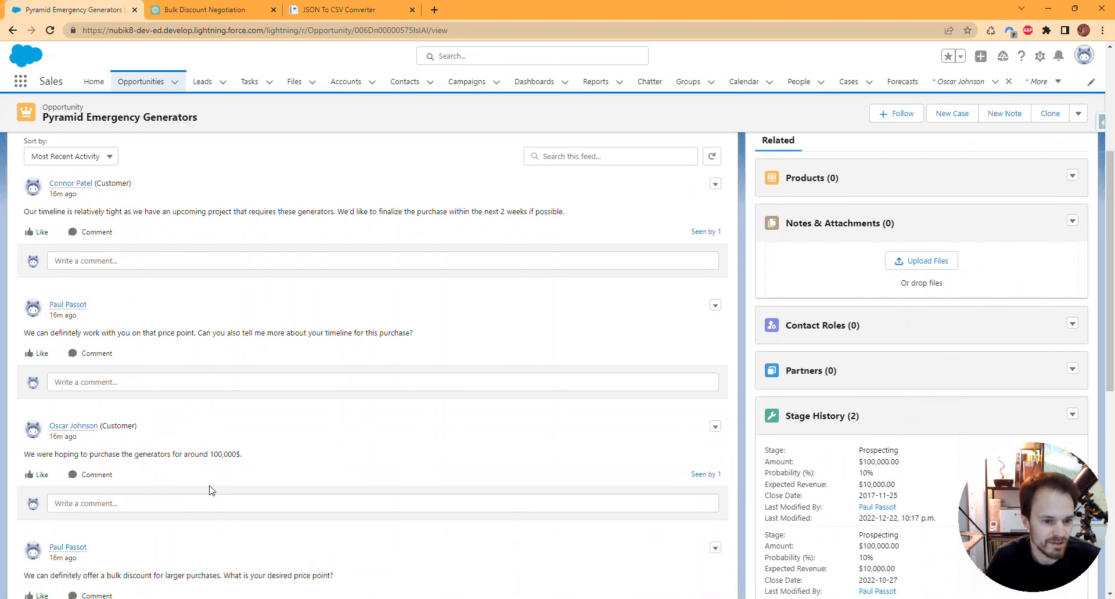
scroll(down, 3)
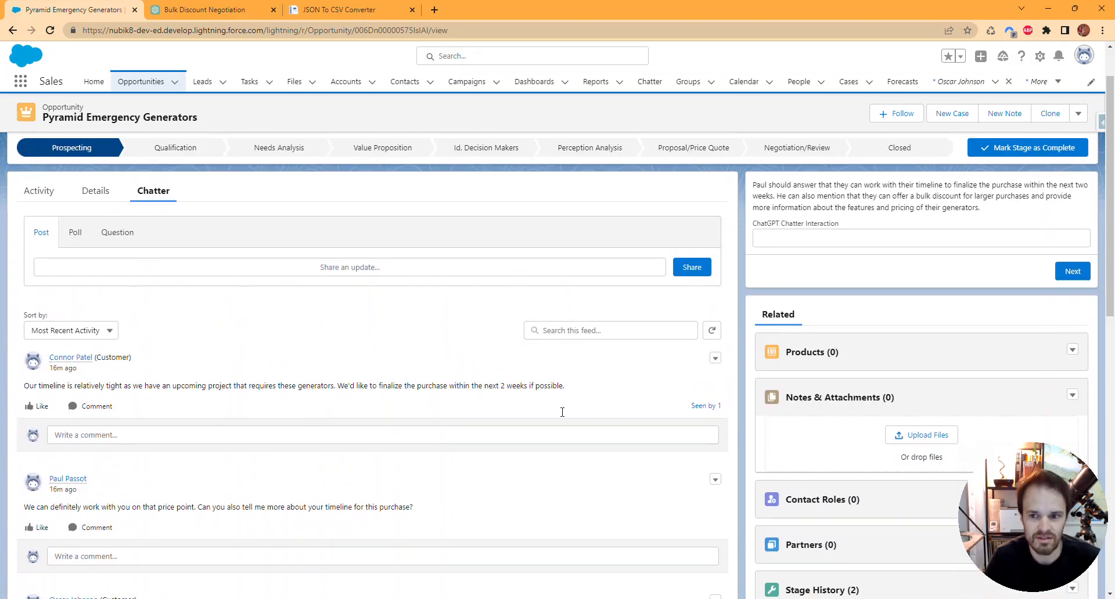
mouse_move(959, 219)
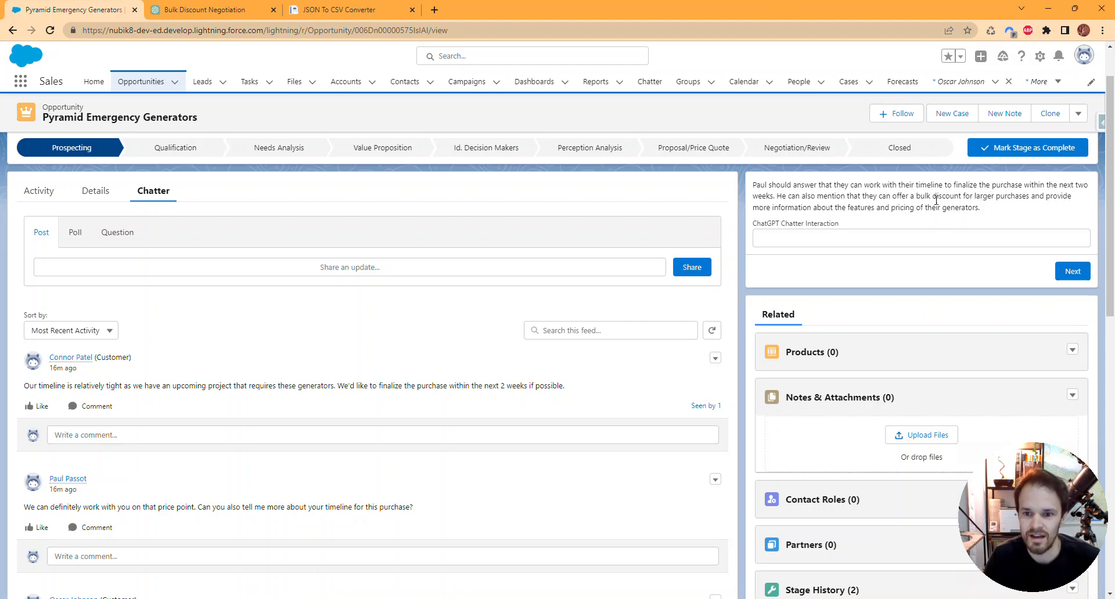
mouse_move(942, 206)
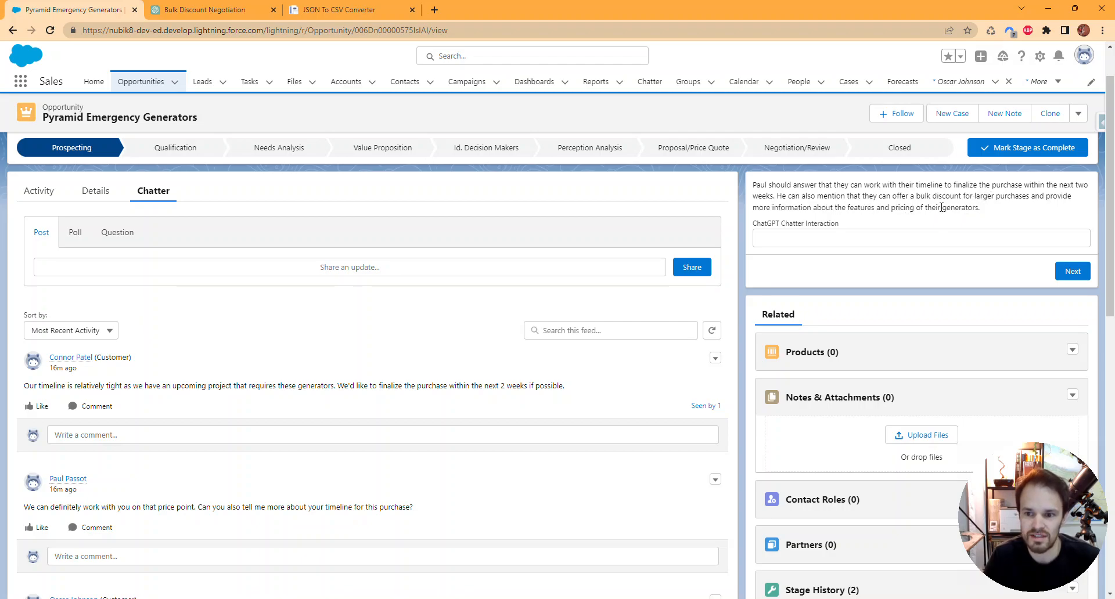
click(920, 237)
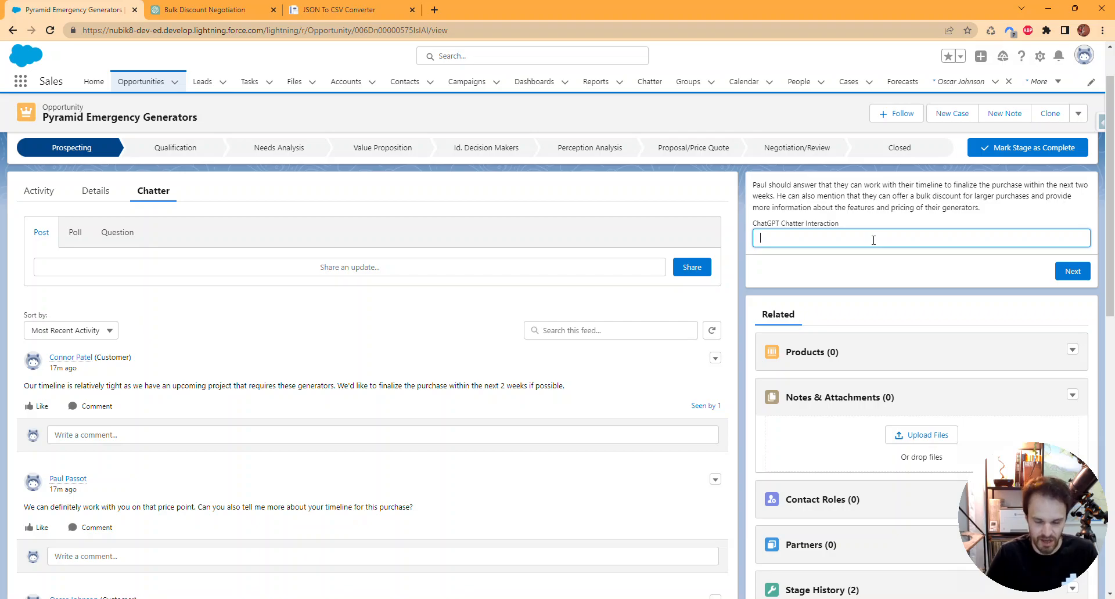
Ask ChatGPT to 'Prepare the actual message to be sent' to Connor.
text(Pre)
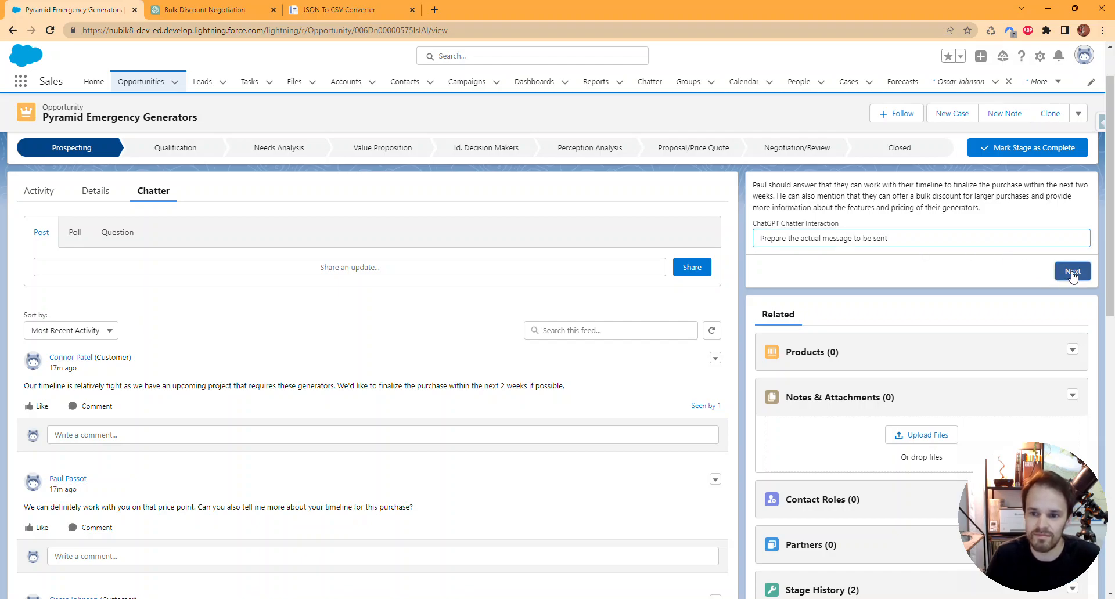
click(1072, 272)
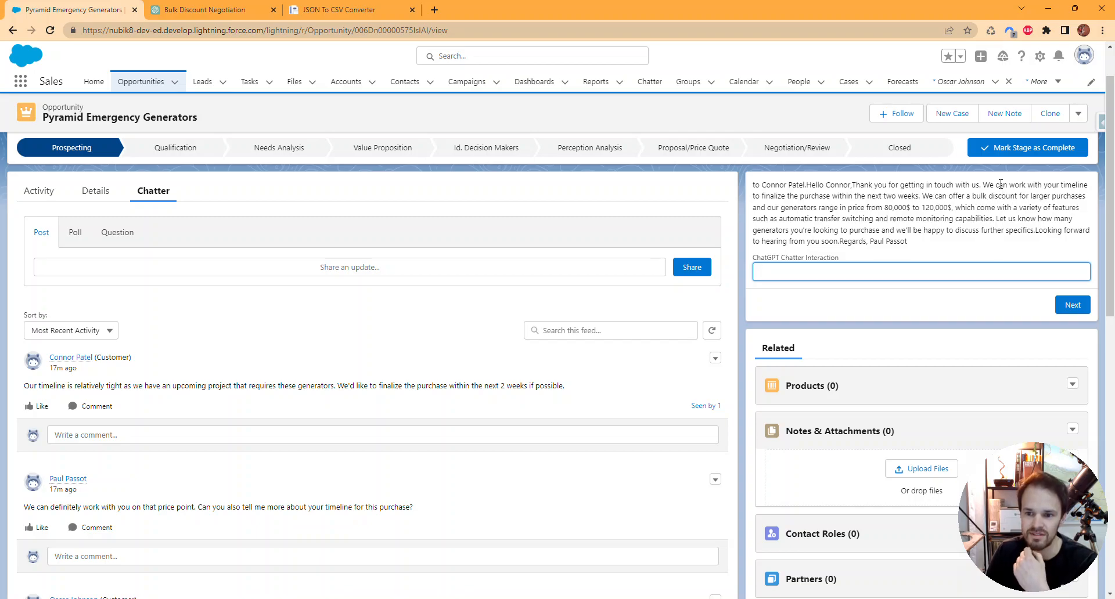
click(920, 272)
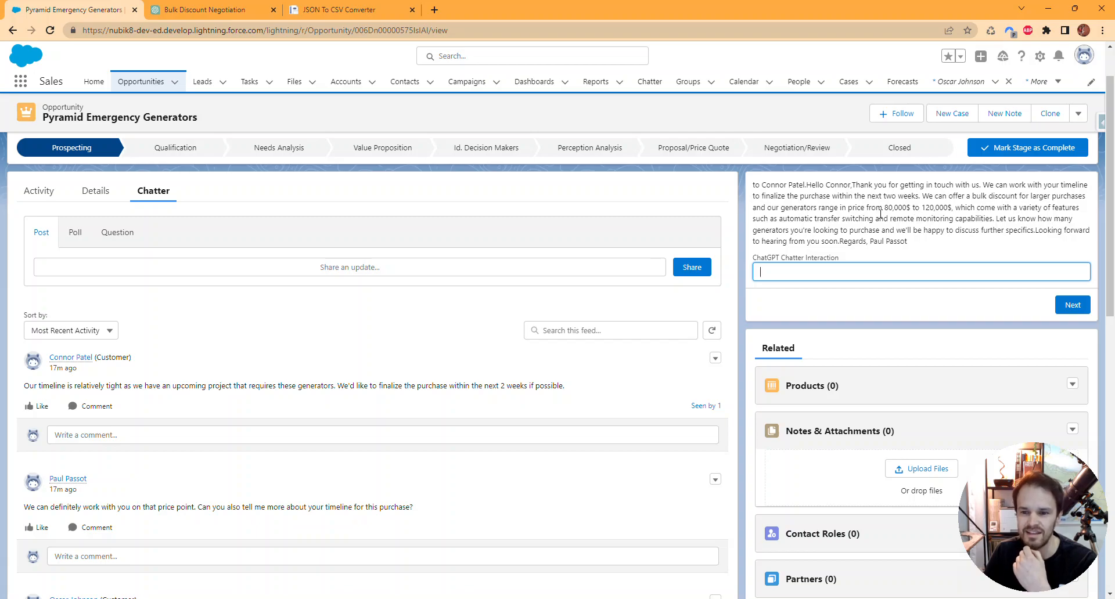
mouse_move(889, 226)
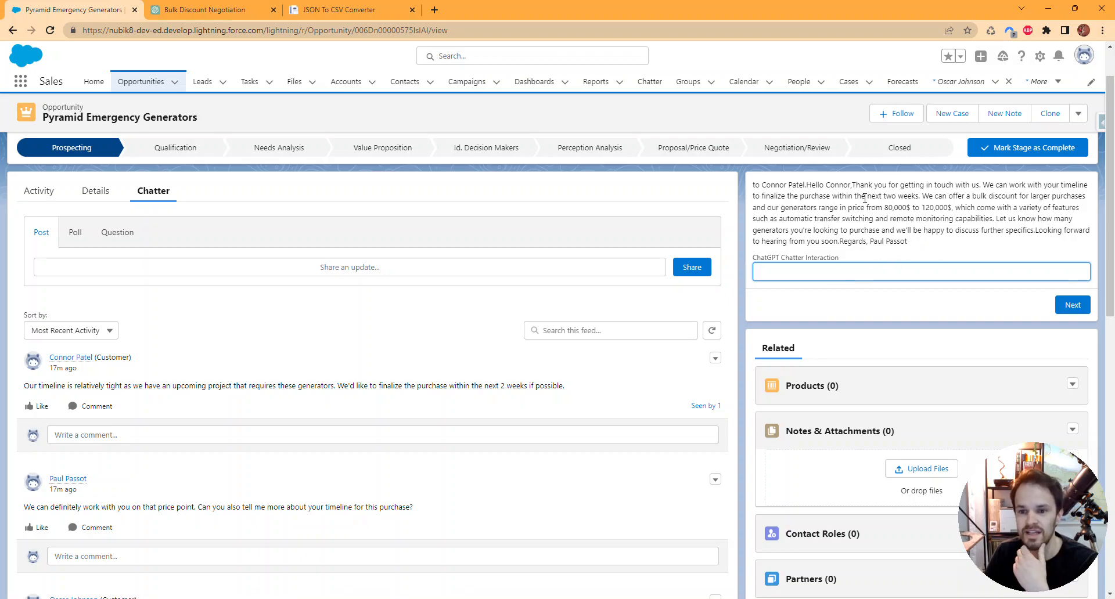
Get a shorter ChatGPT reply about timeline and bulk discount and paste it into a Chatter post.
text(make it shorter)
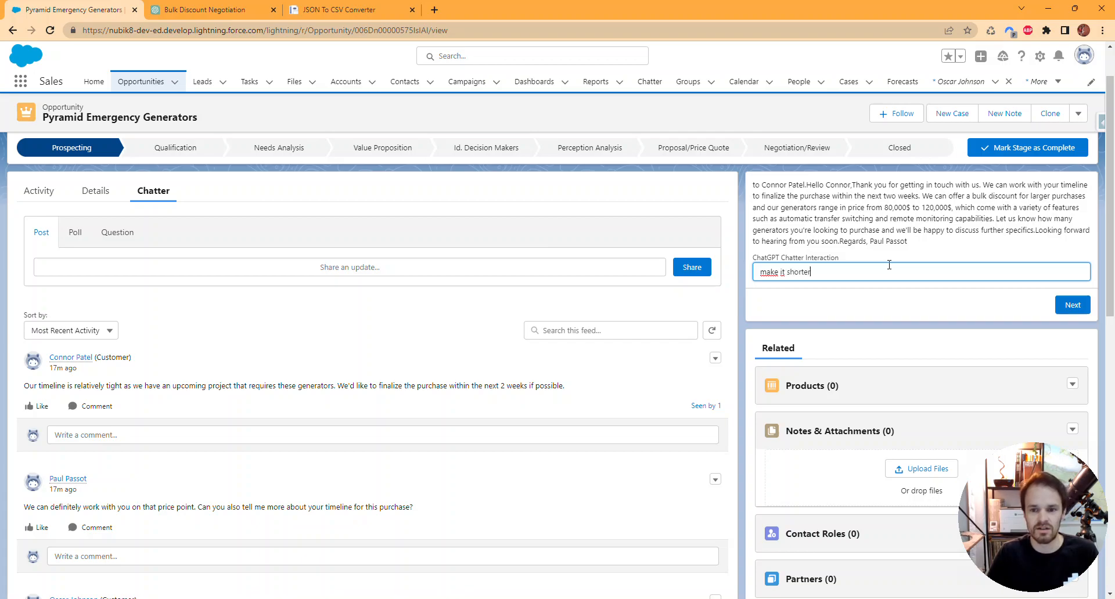
text(and straight ot)
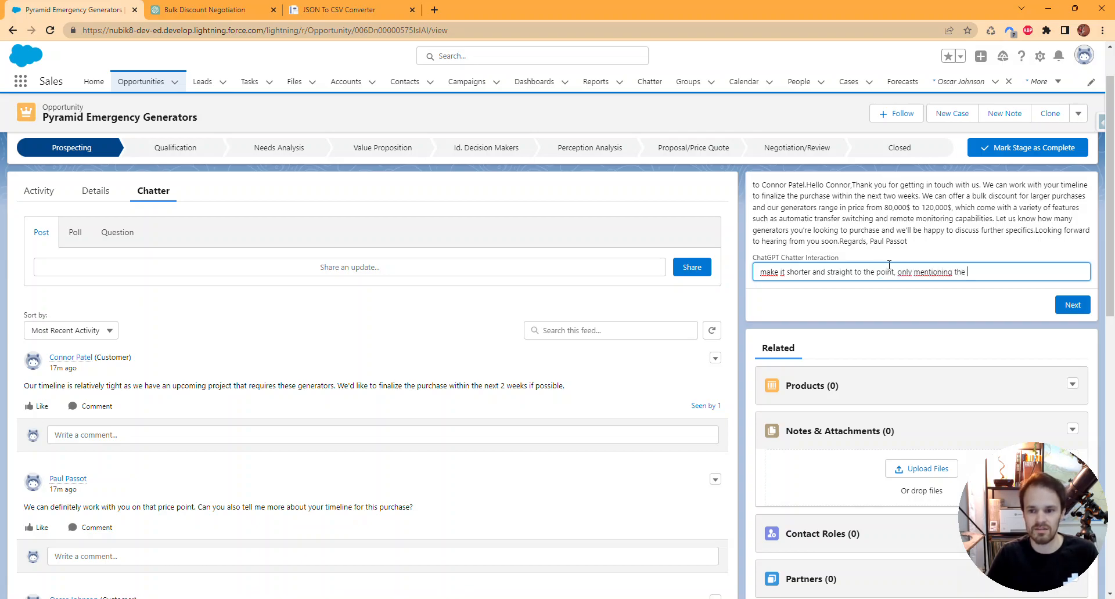
text(timeline)
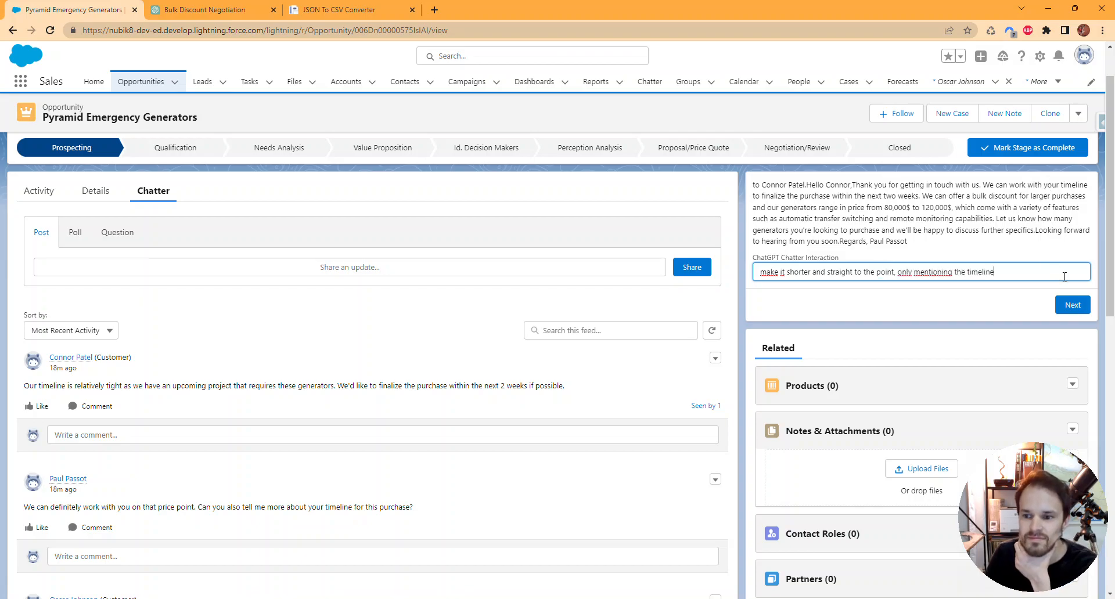
click(1072, 304)
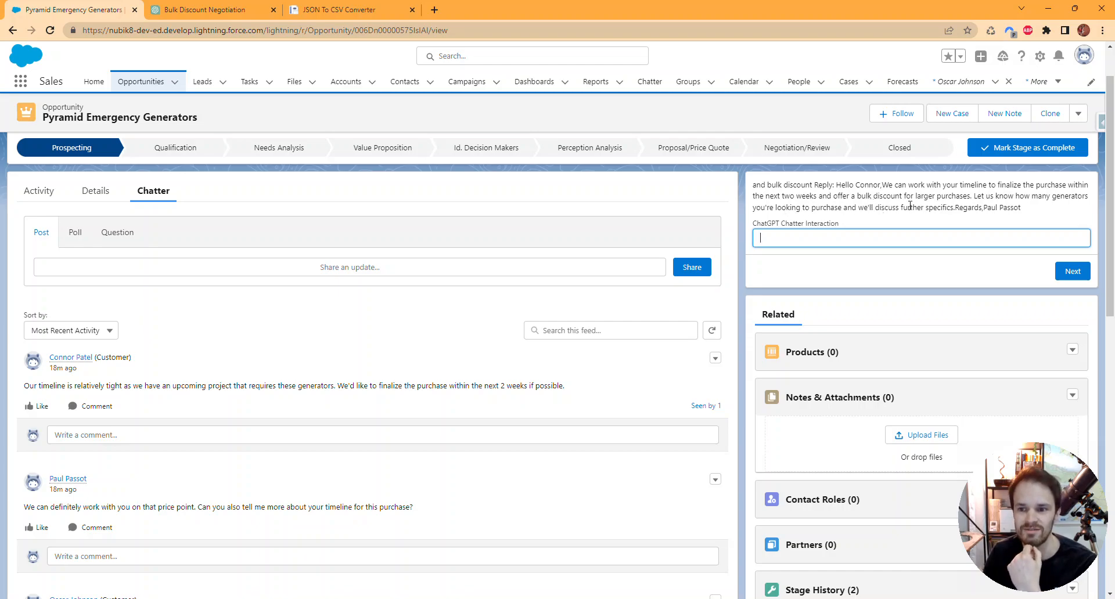
mouse_move(975, 197)
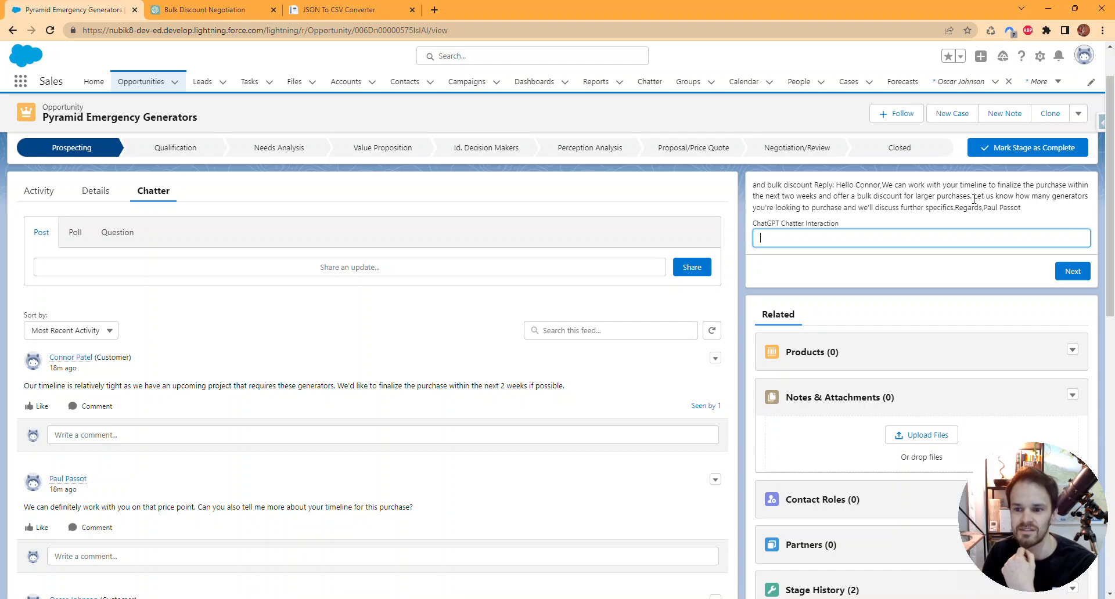
mouse_move(861, 221)
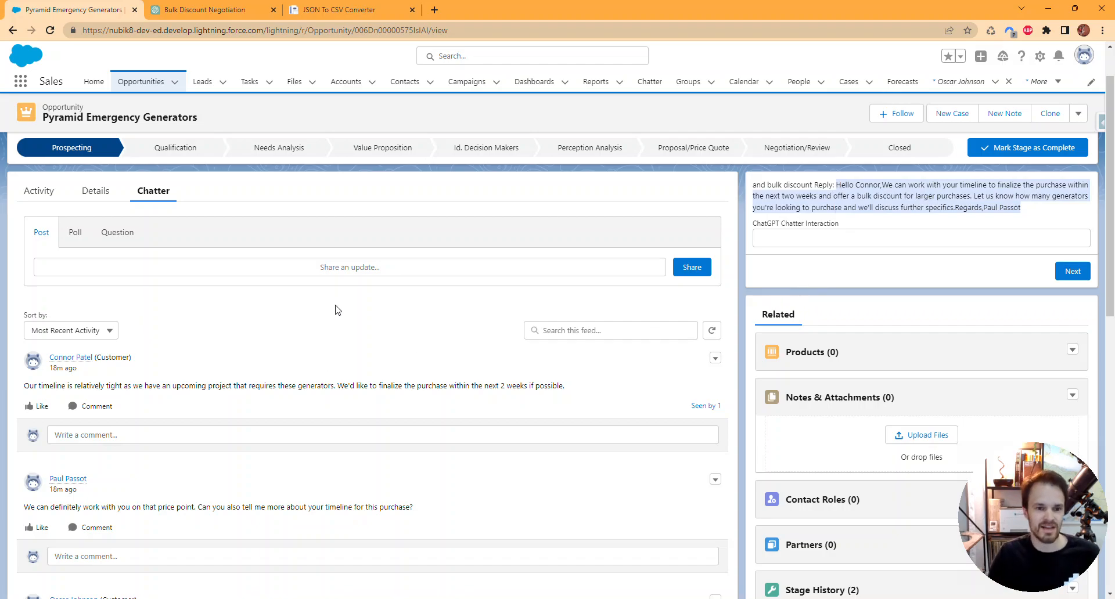
click(349, 267)
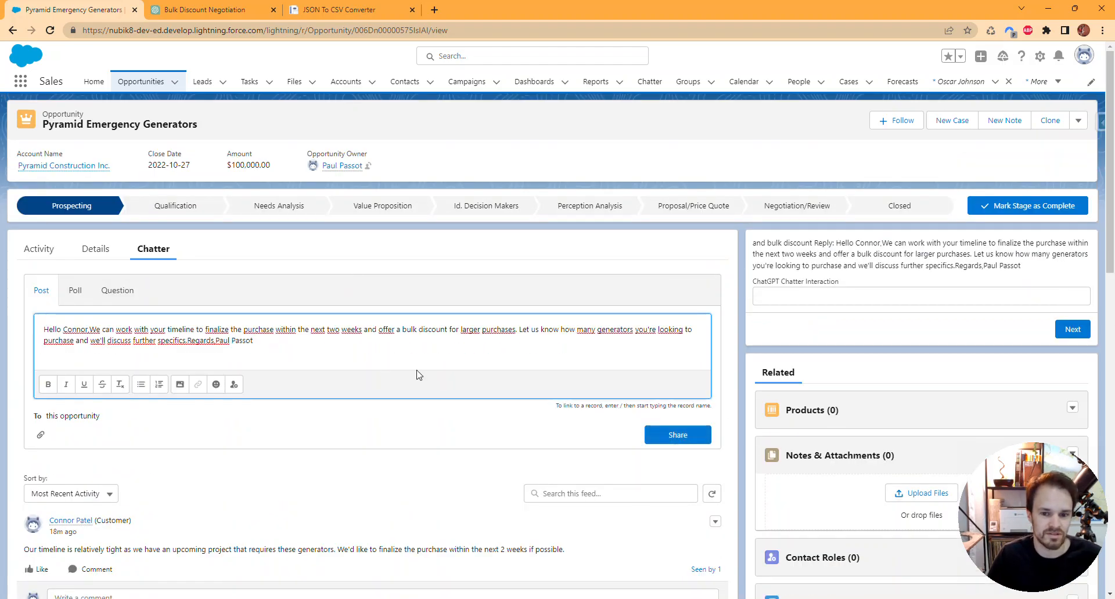